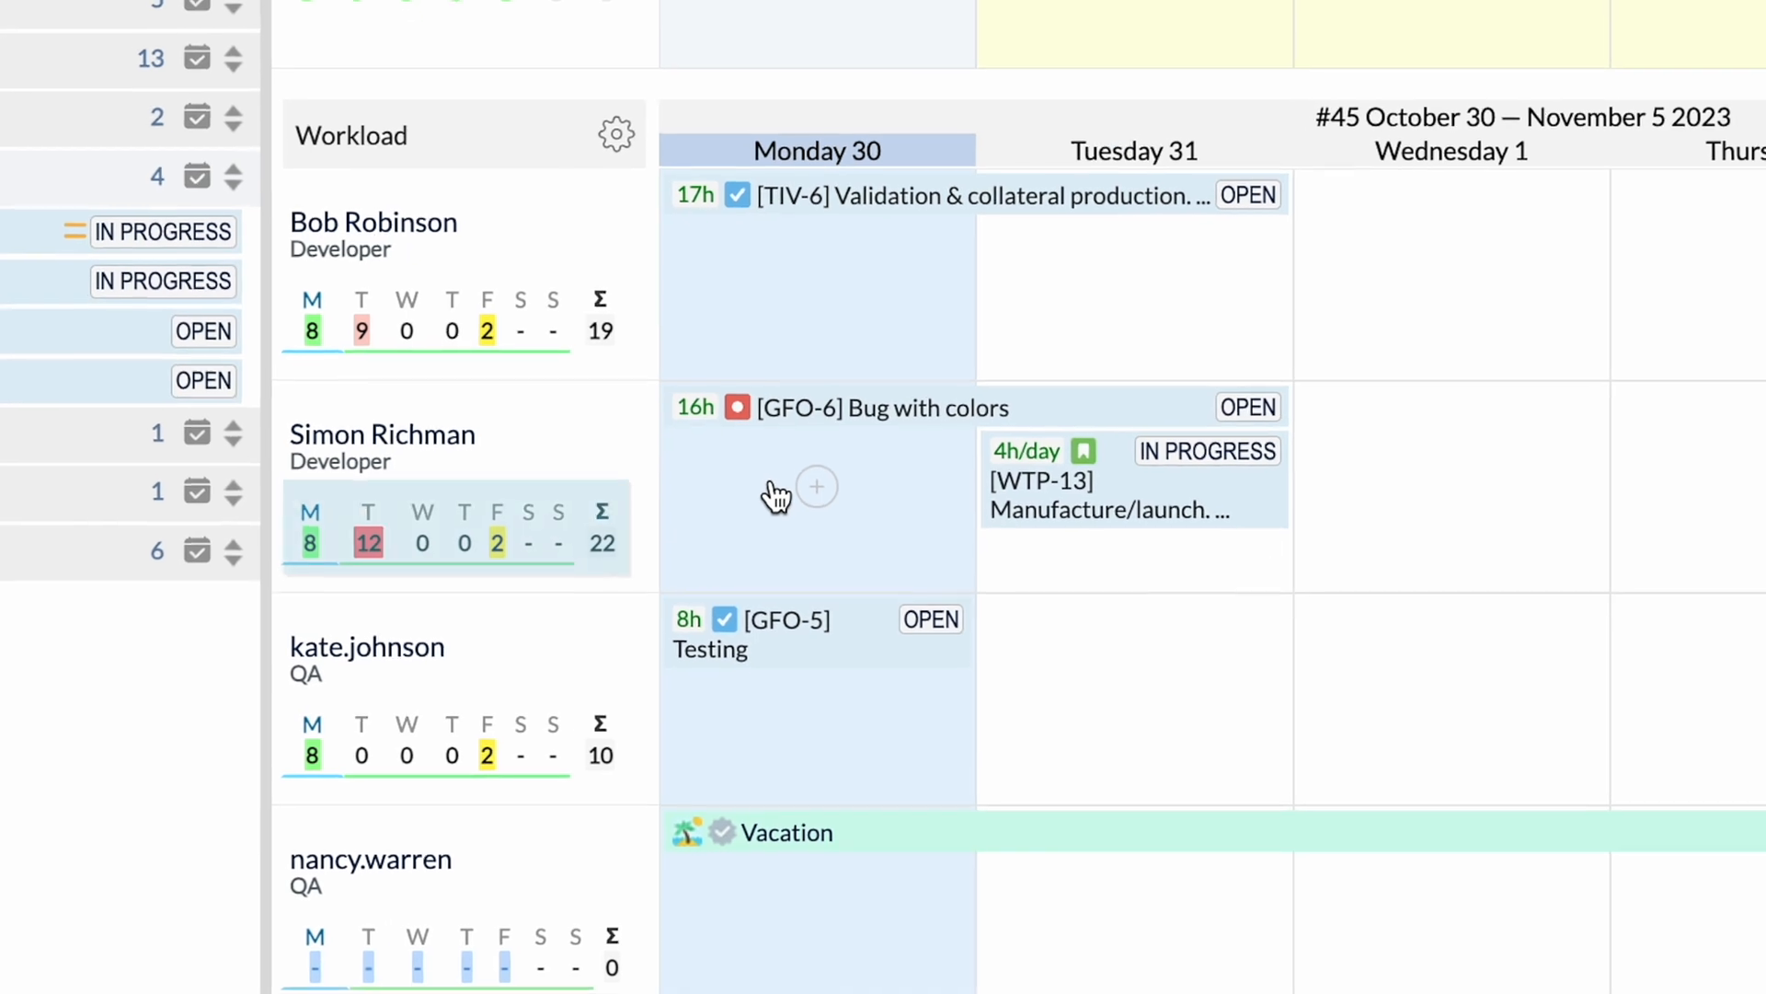
mouse_move(366, 541)
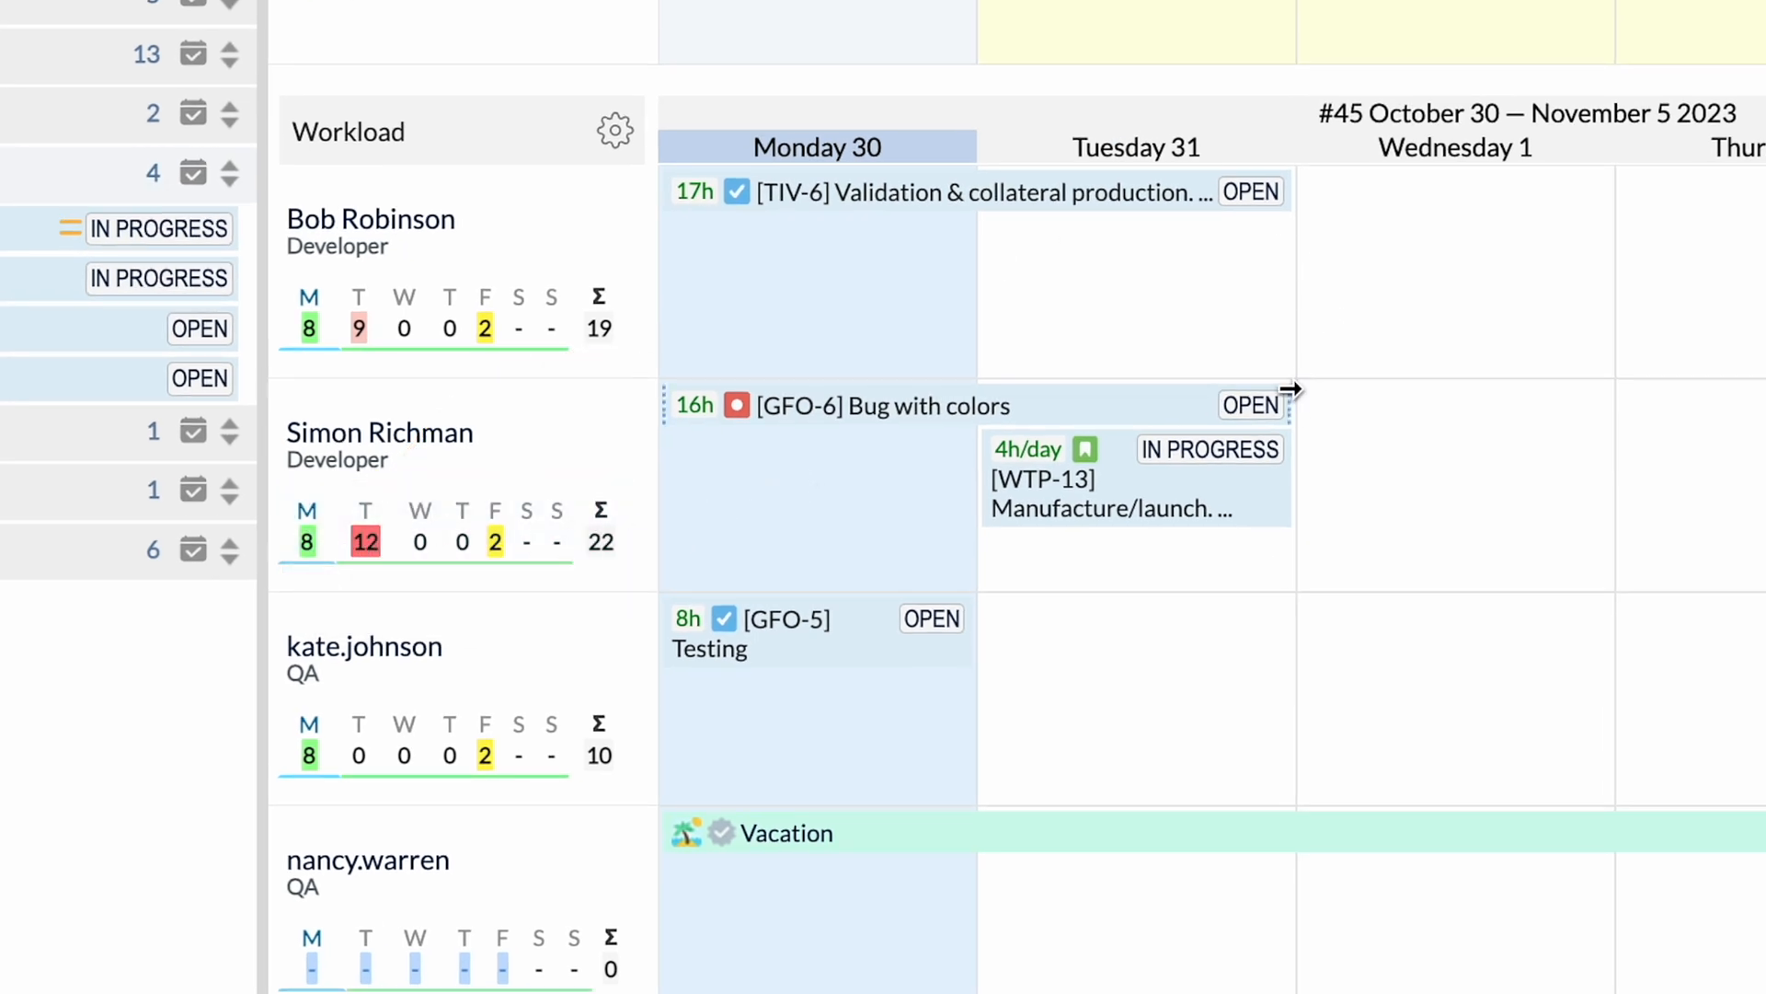
mouse_move(425, 467)
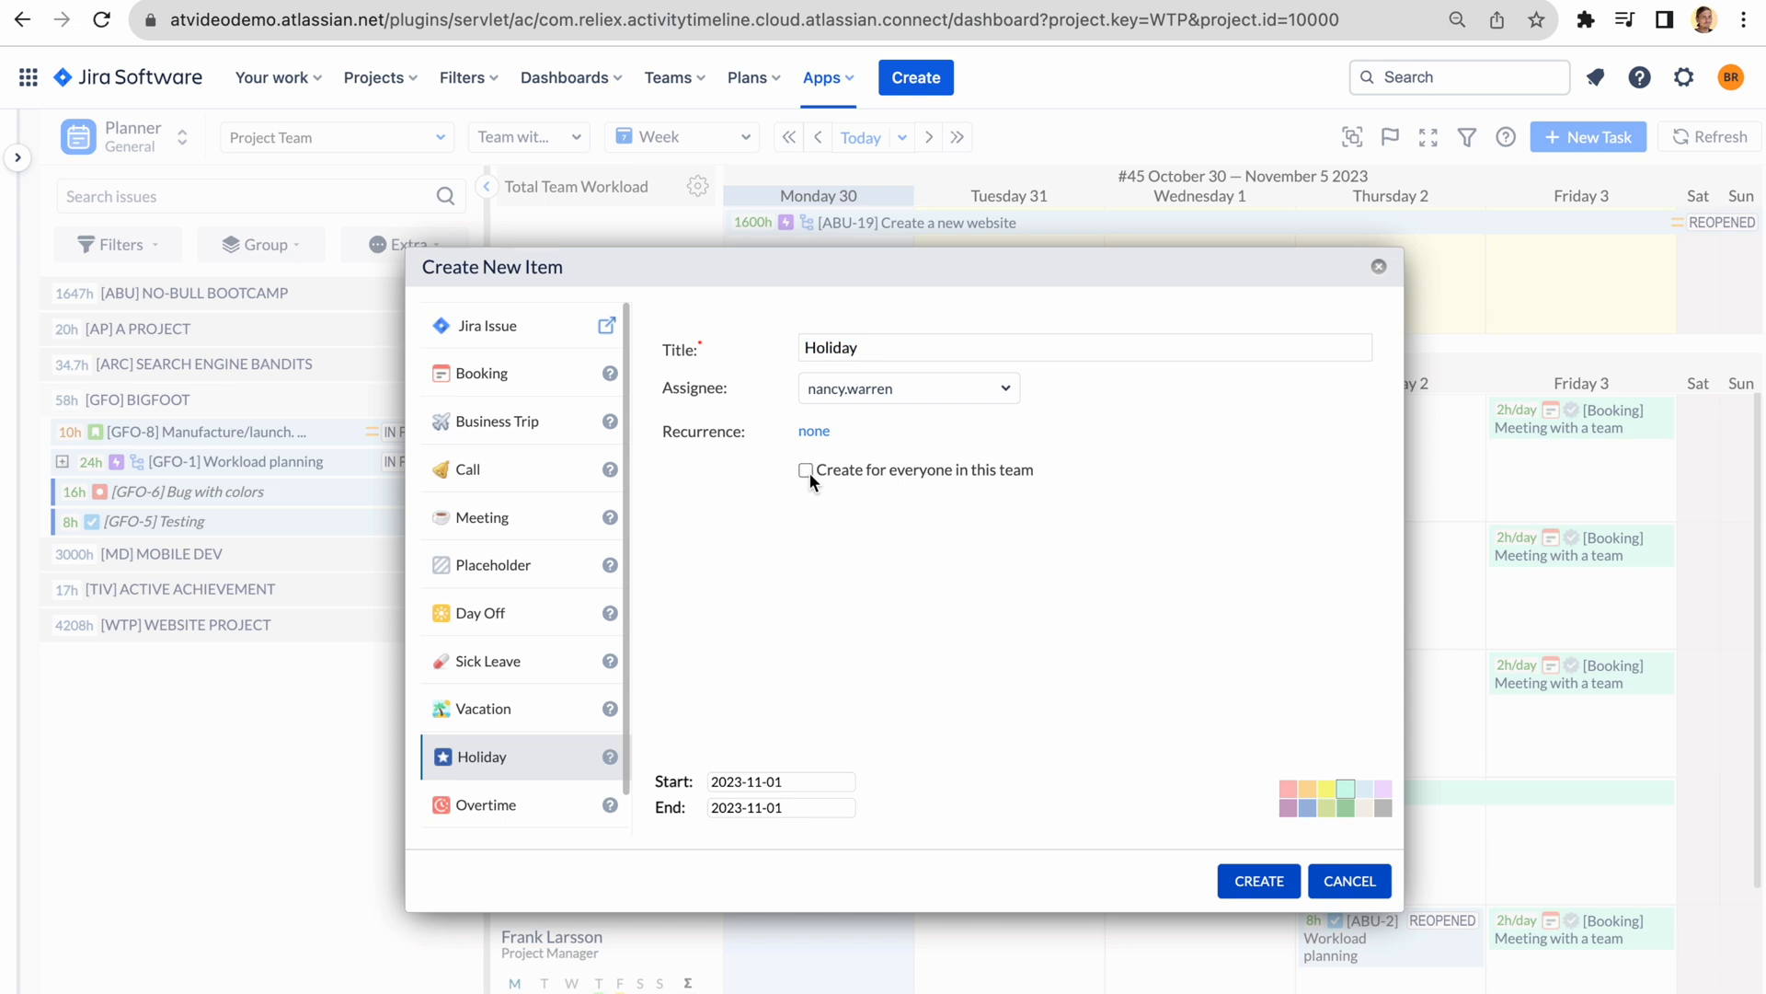
- Create the 1 November Holiday for everyone in the team
left_click(1256, 879)
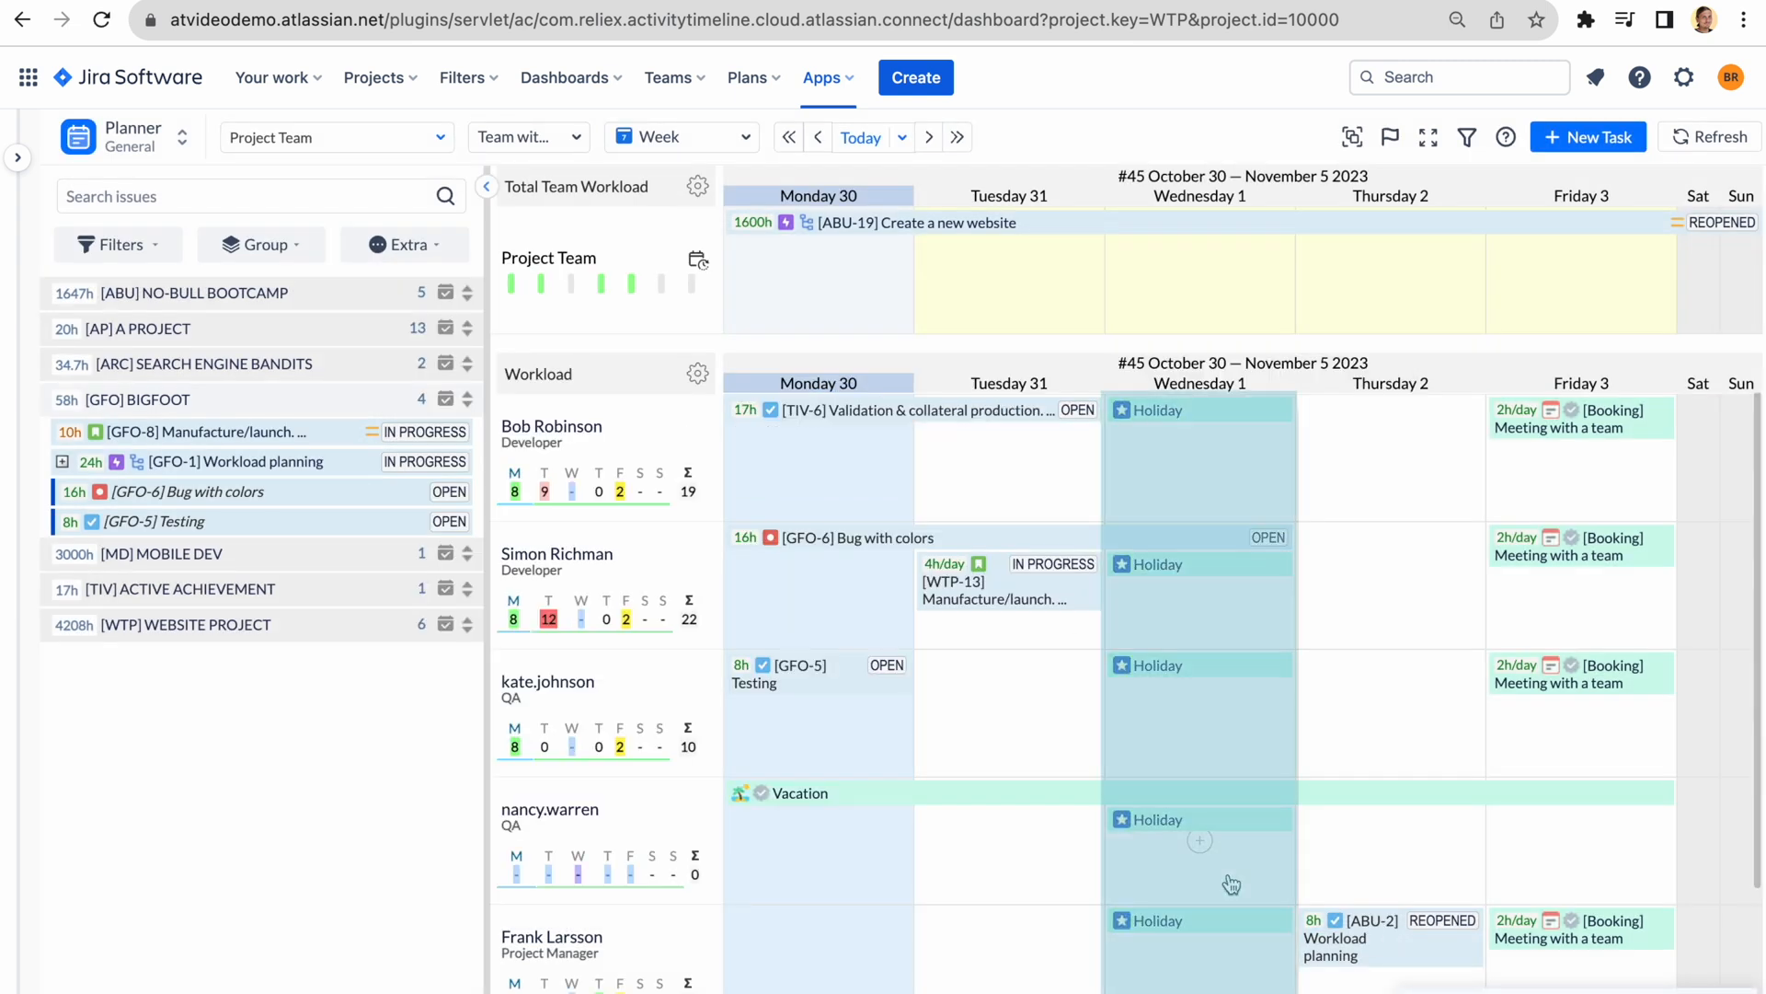
mouse_move(631, 349)
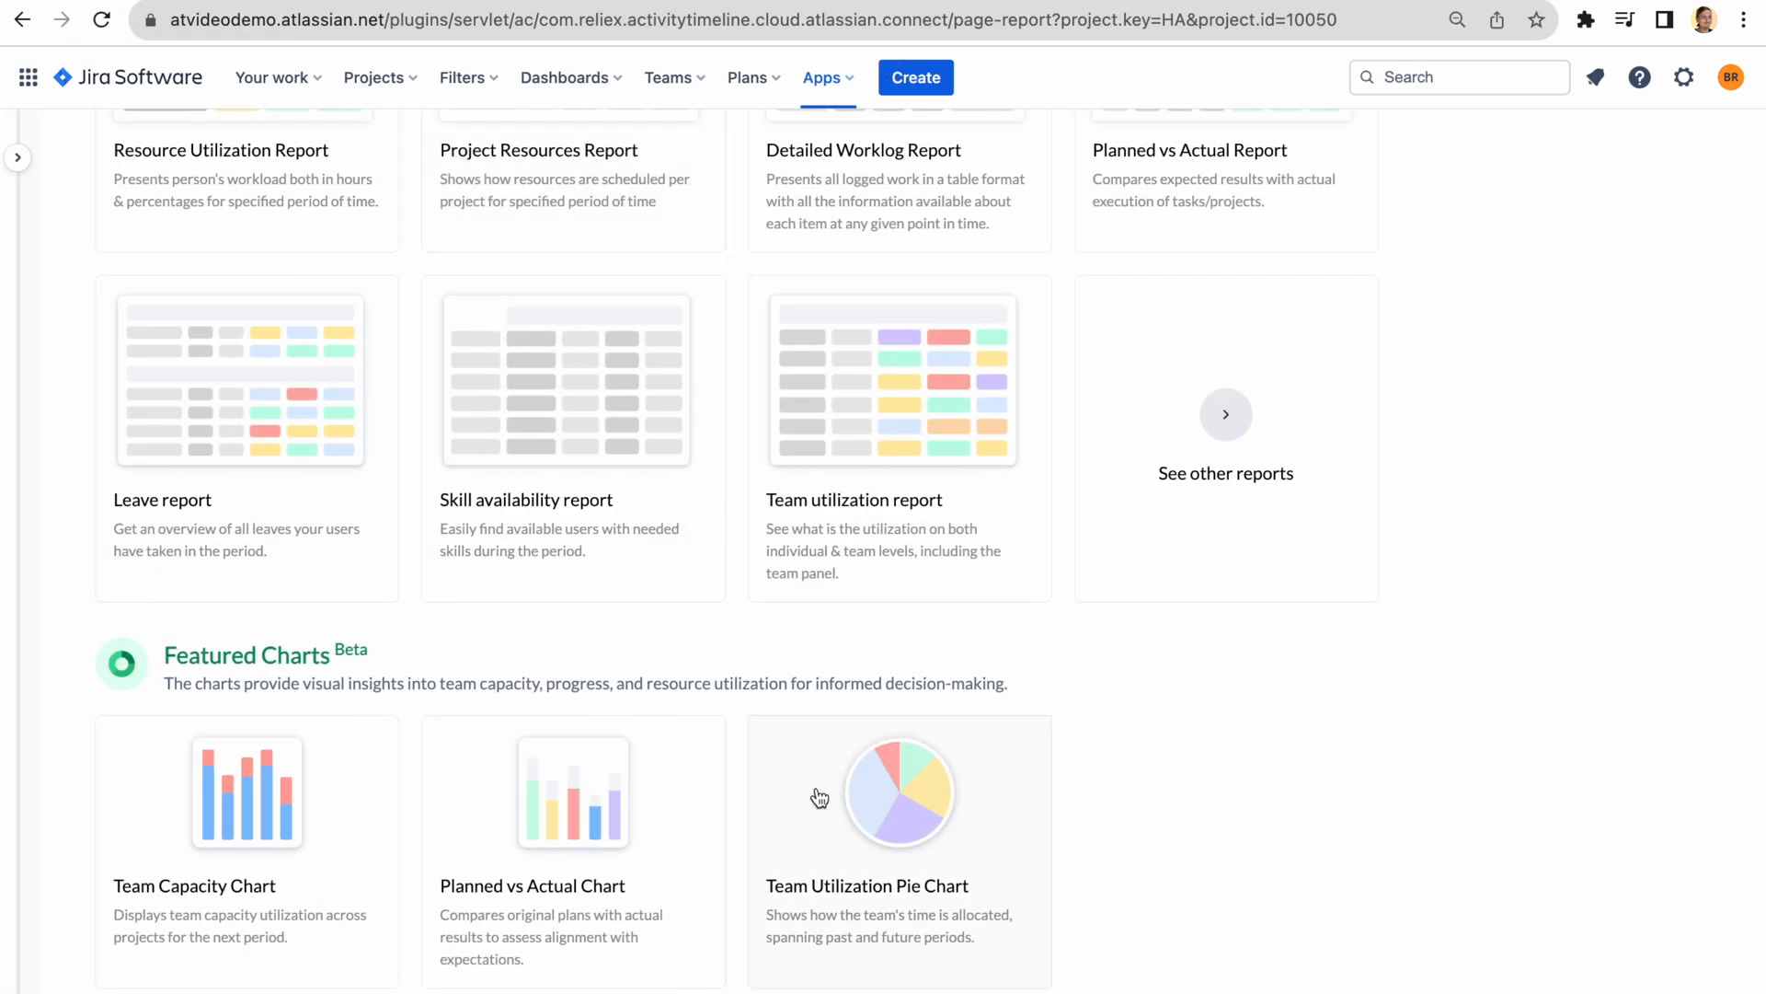
- Show the Team Utilization Pie Chart with its per-project hours and percentages table
left_click(900, 791)
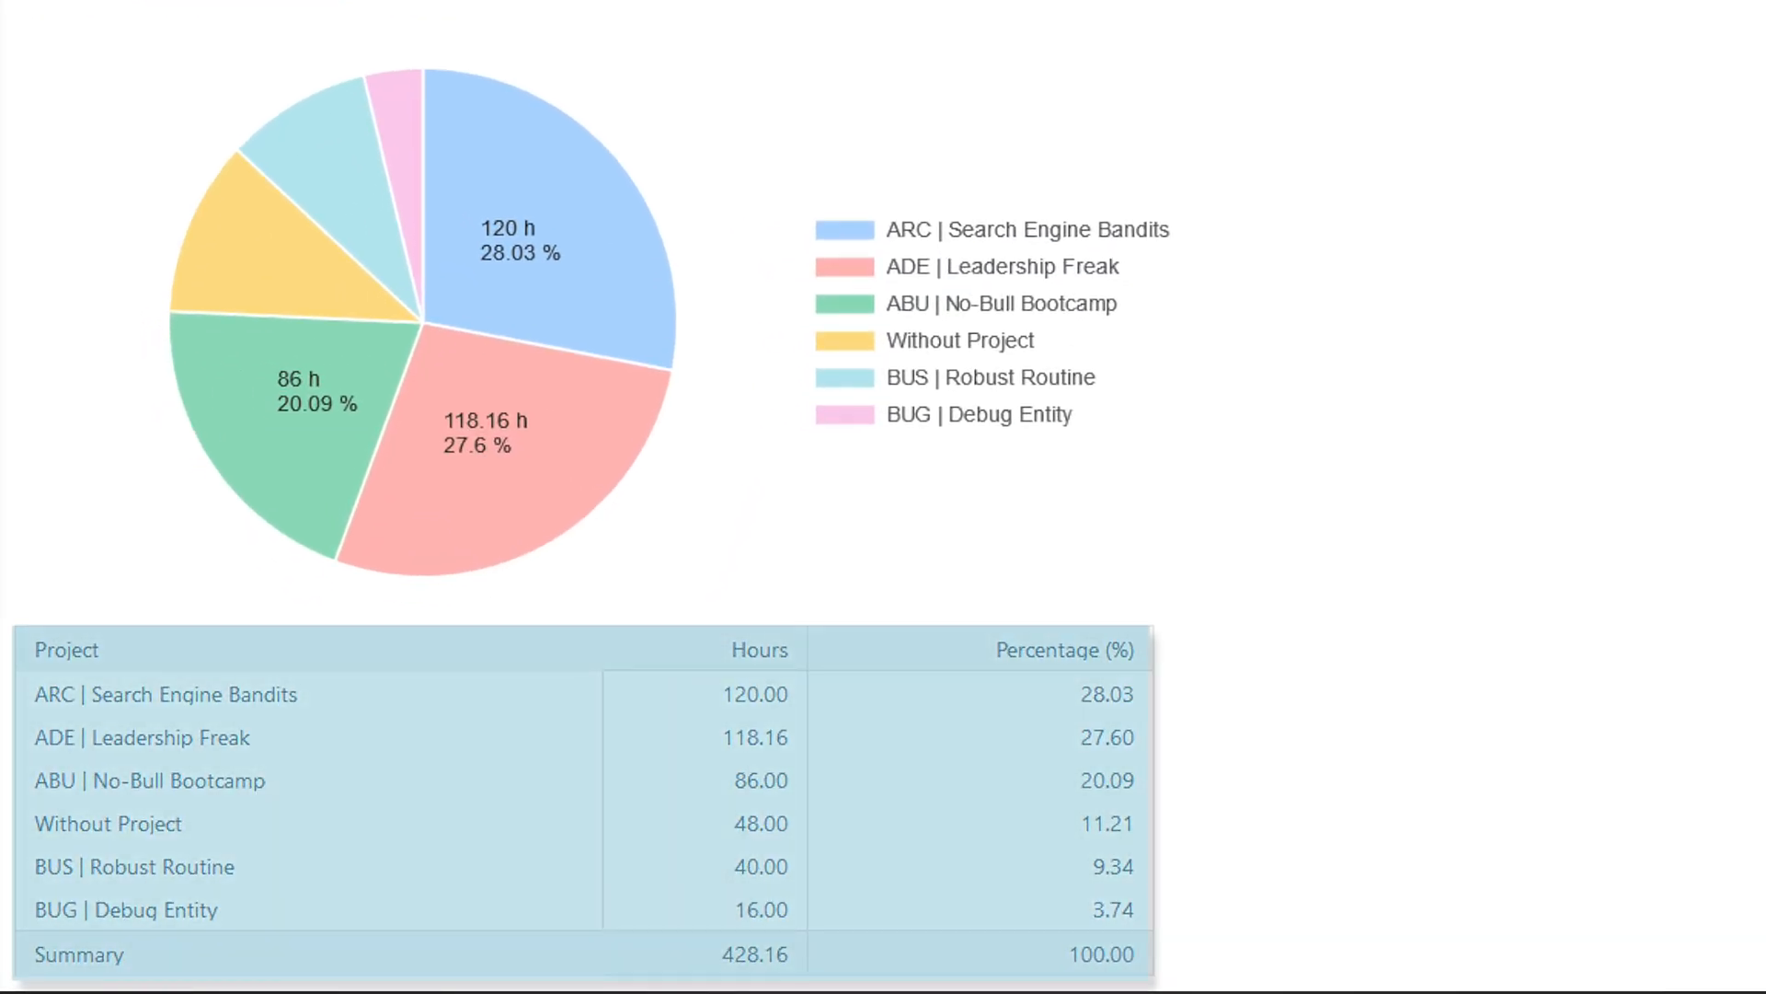
scroll("up", 3)
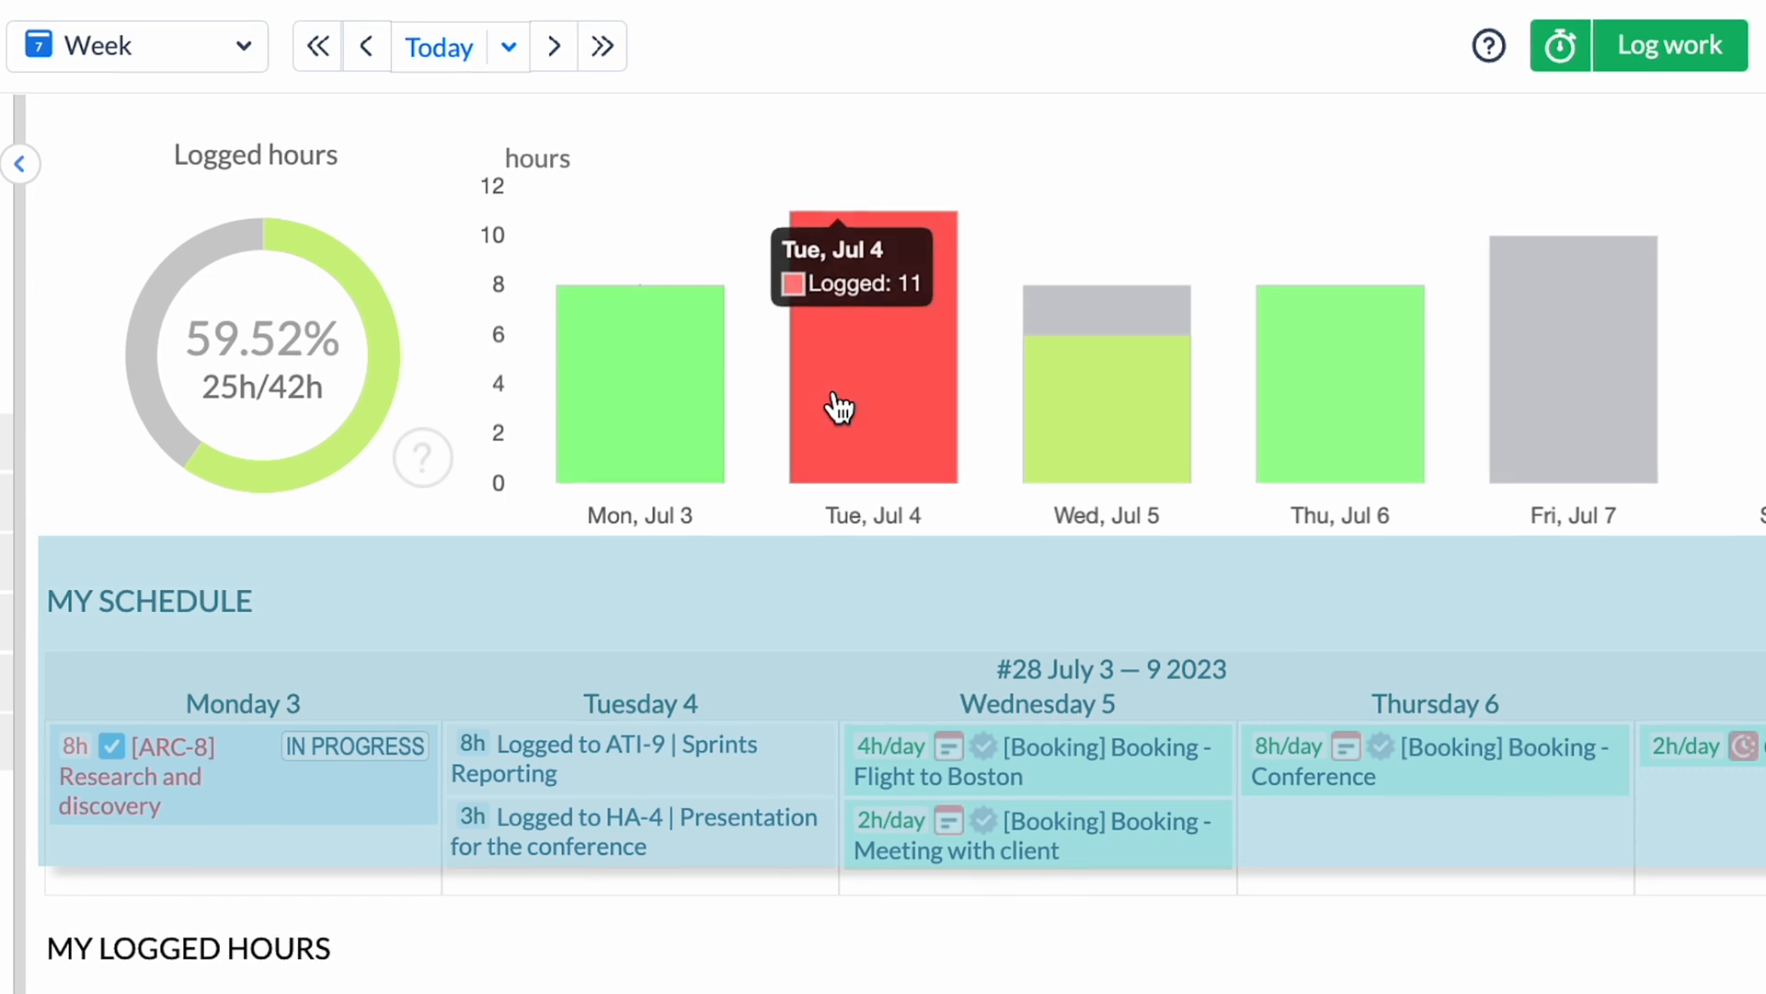
mouse_move(1060, 430)
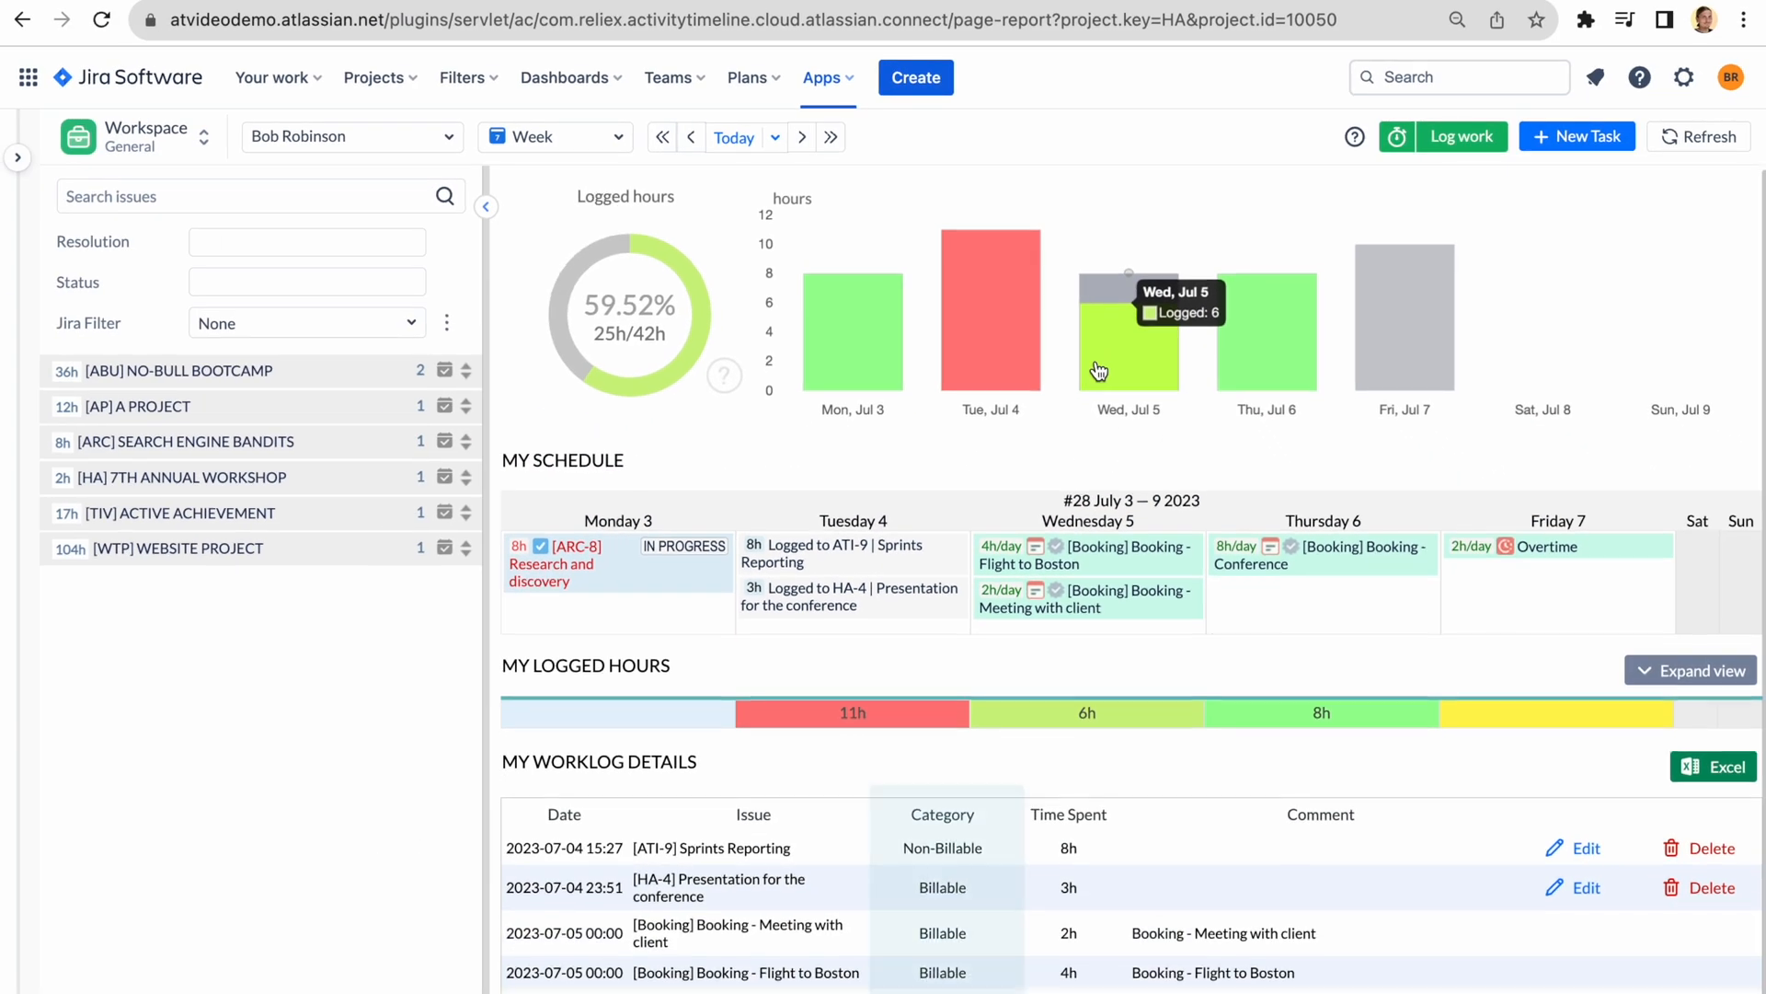
- Review personal logged hours, then switch June 2023 team timesheets to the timeline view
scroll("down", 3)
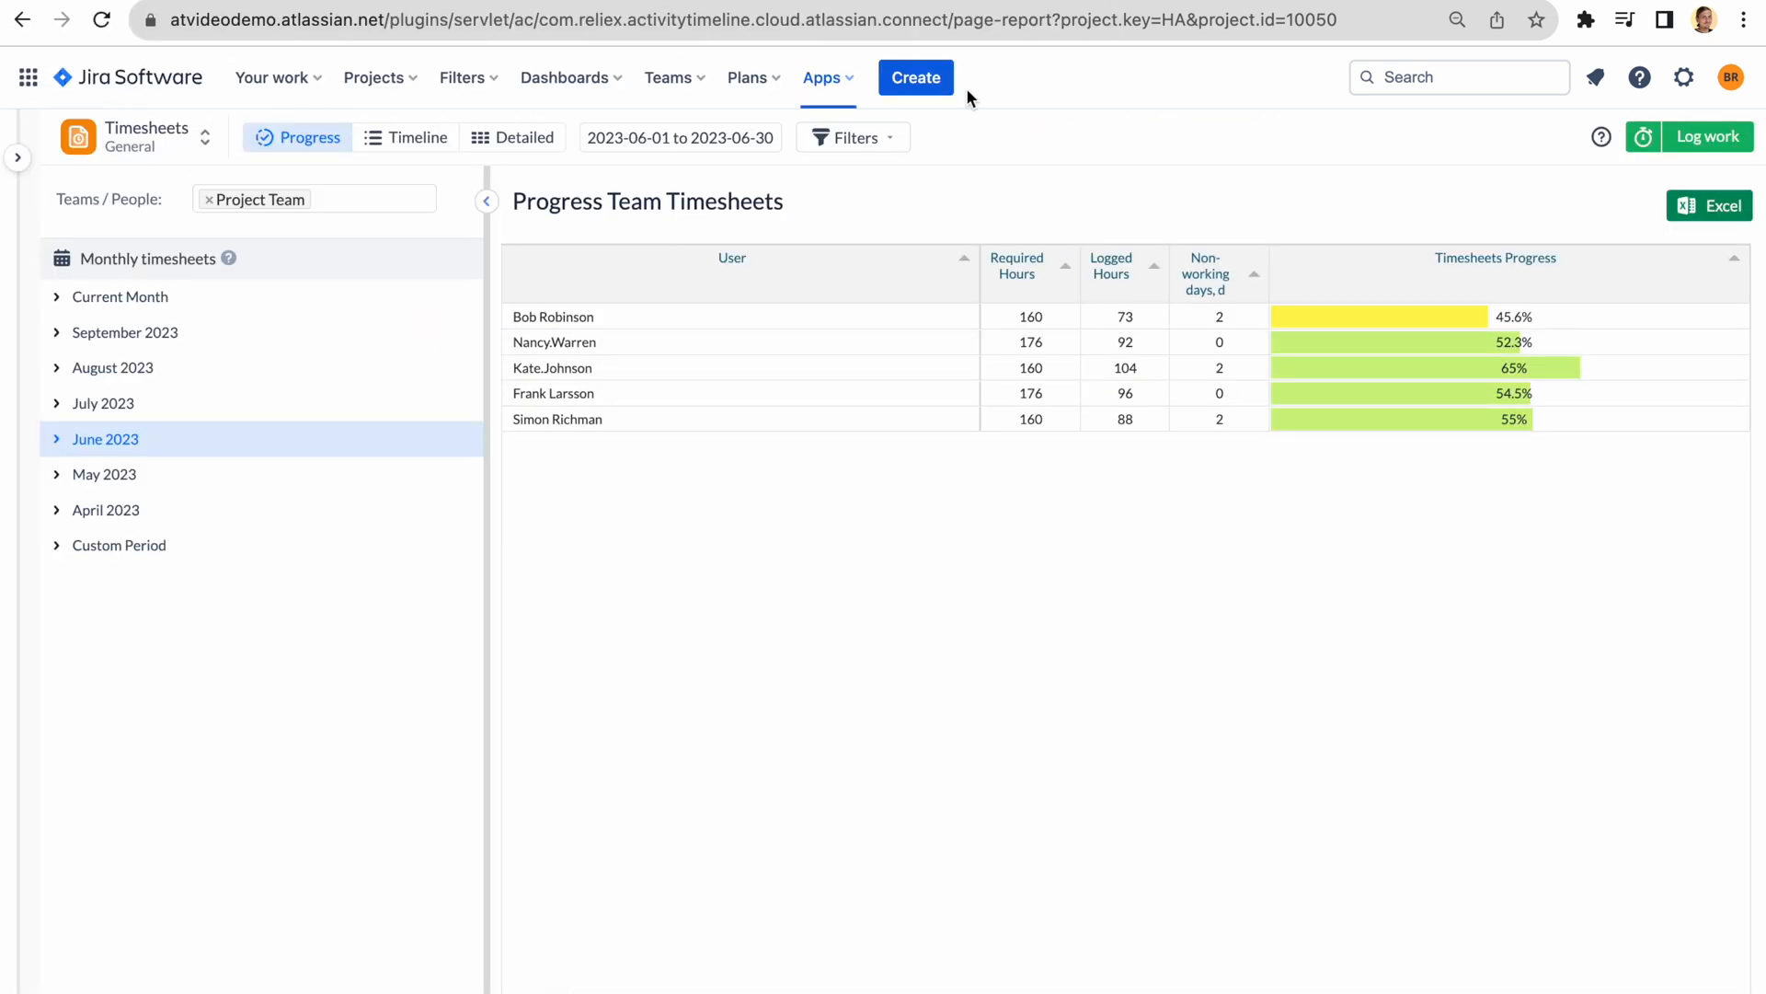
mouse_move(418, 138)
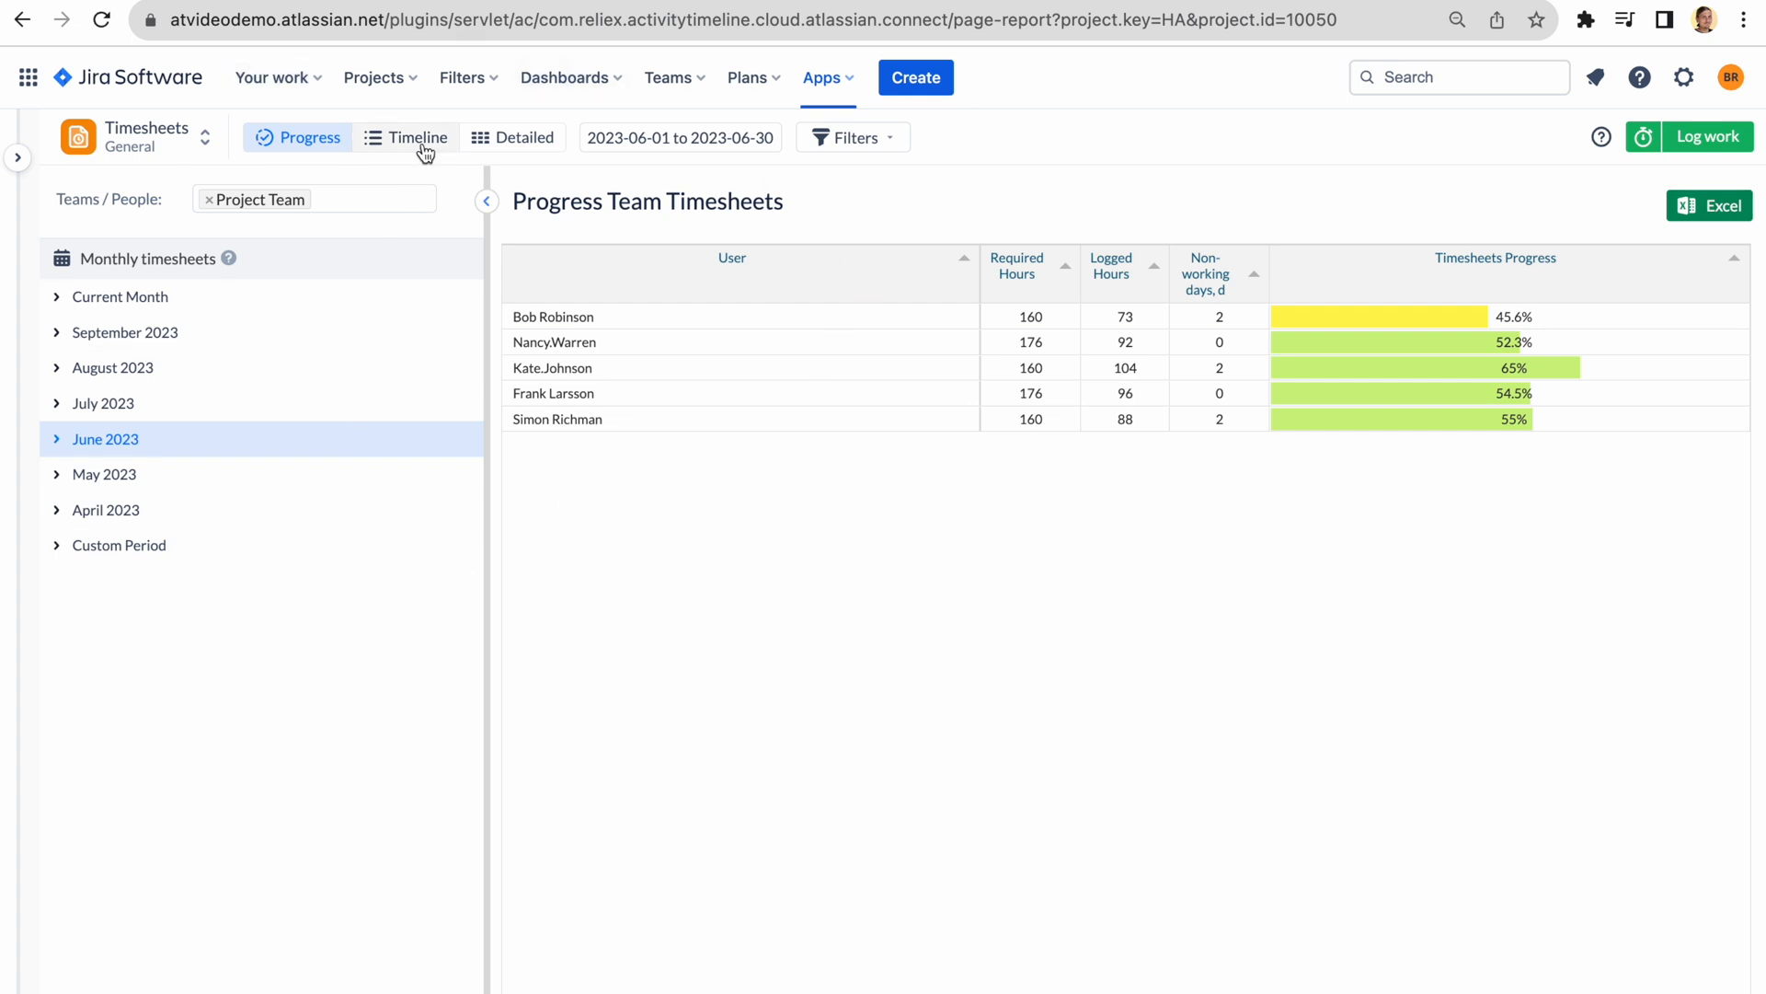
left_click(418, 138)
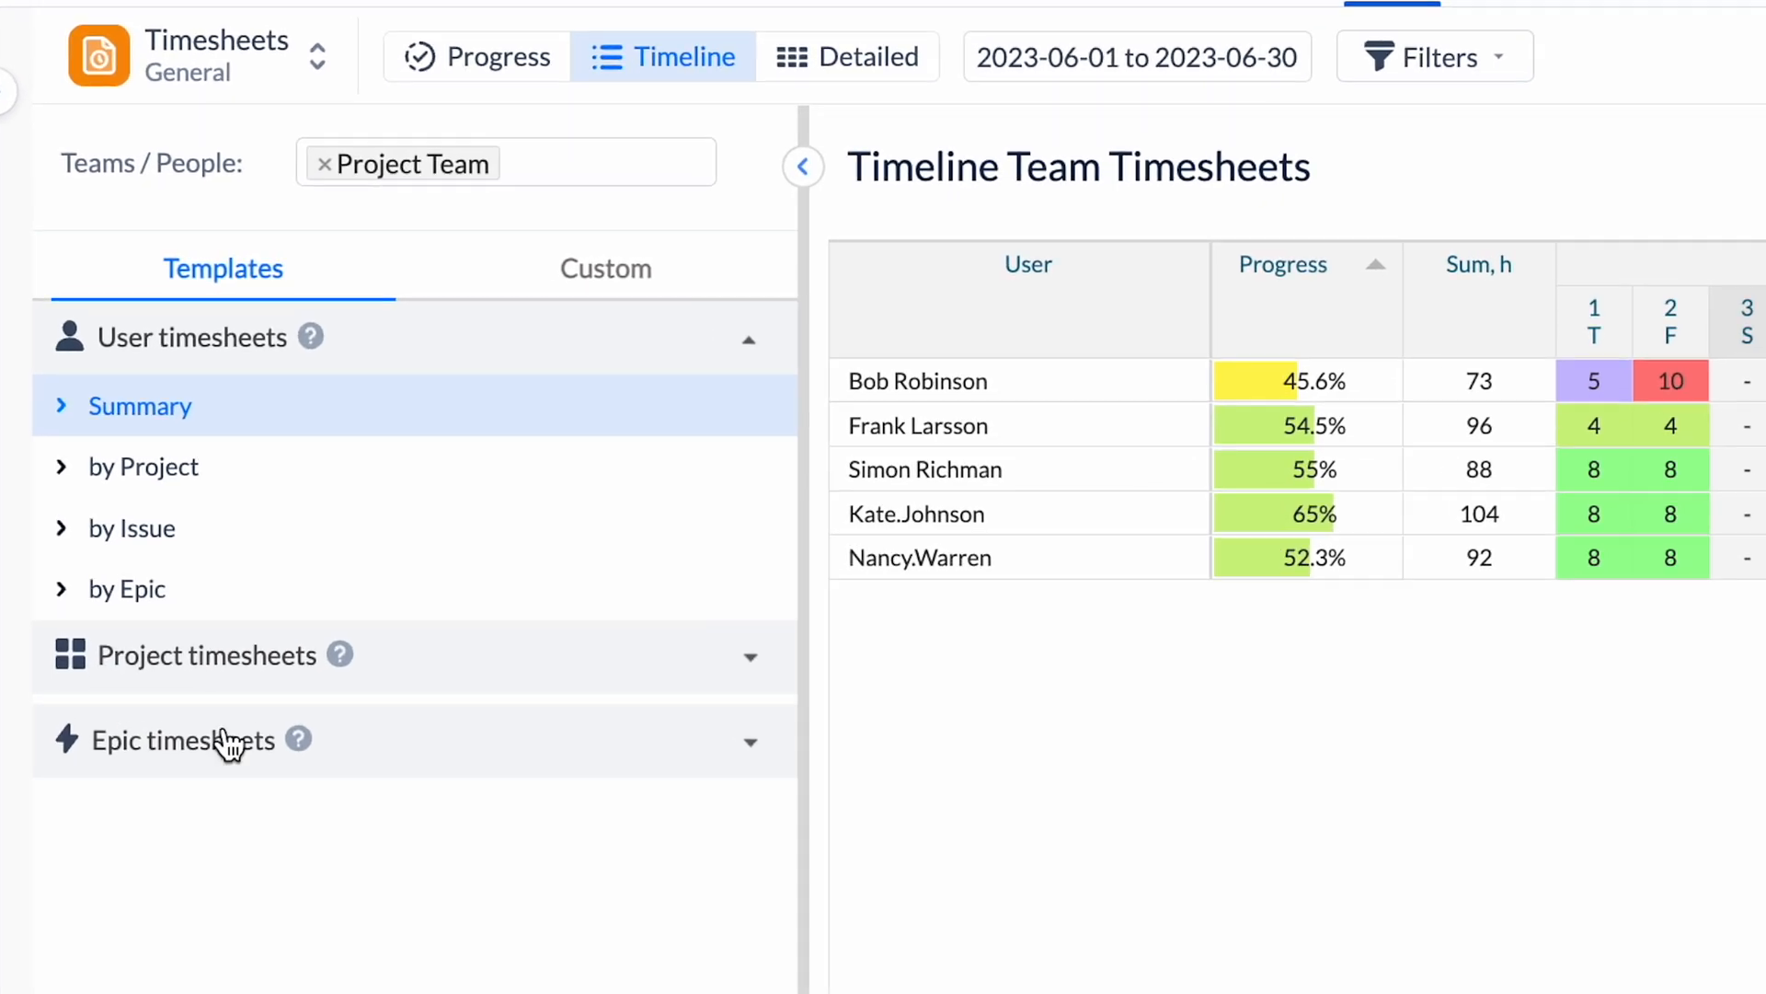
scroll("up", 3)
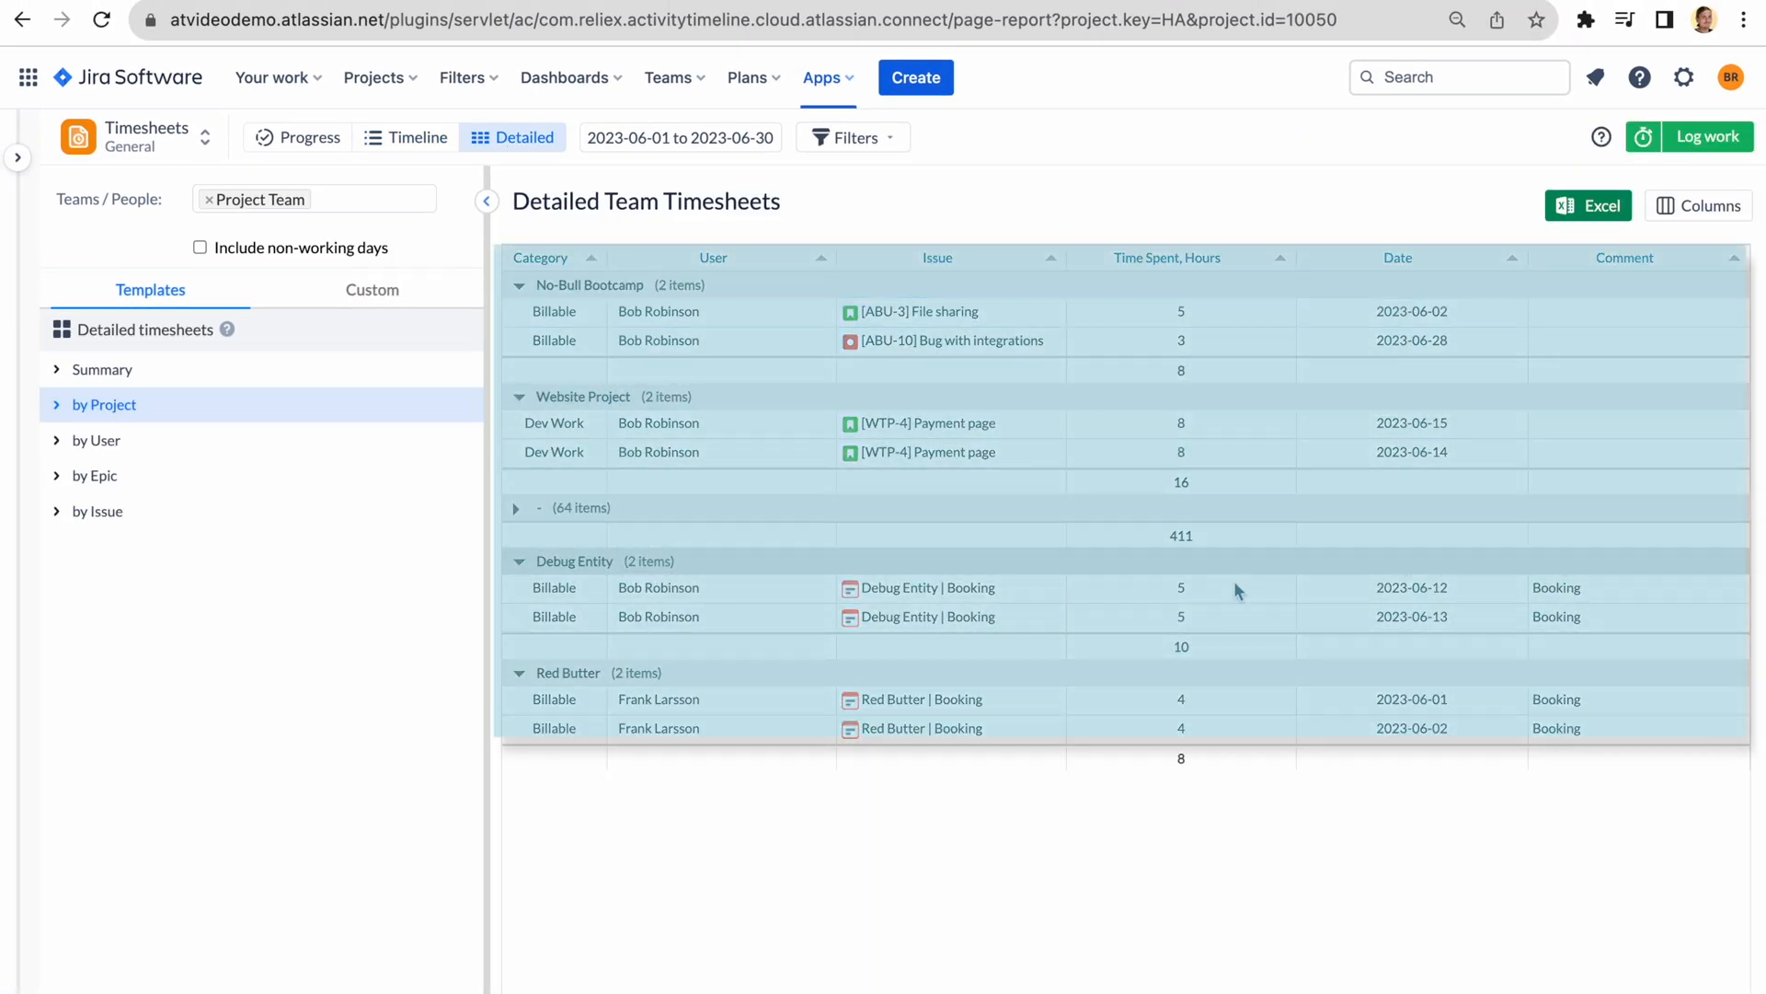
scroll("down", 3)
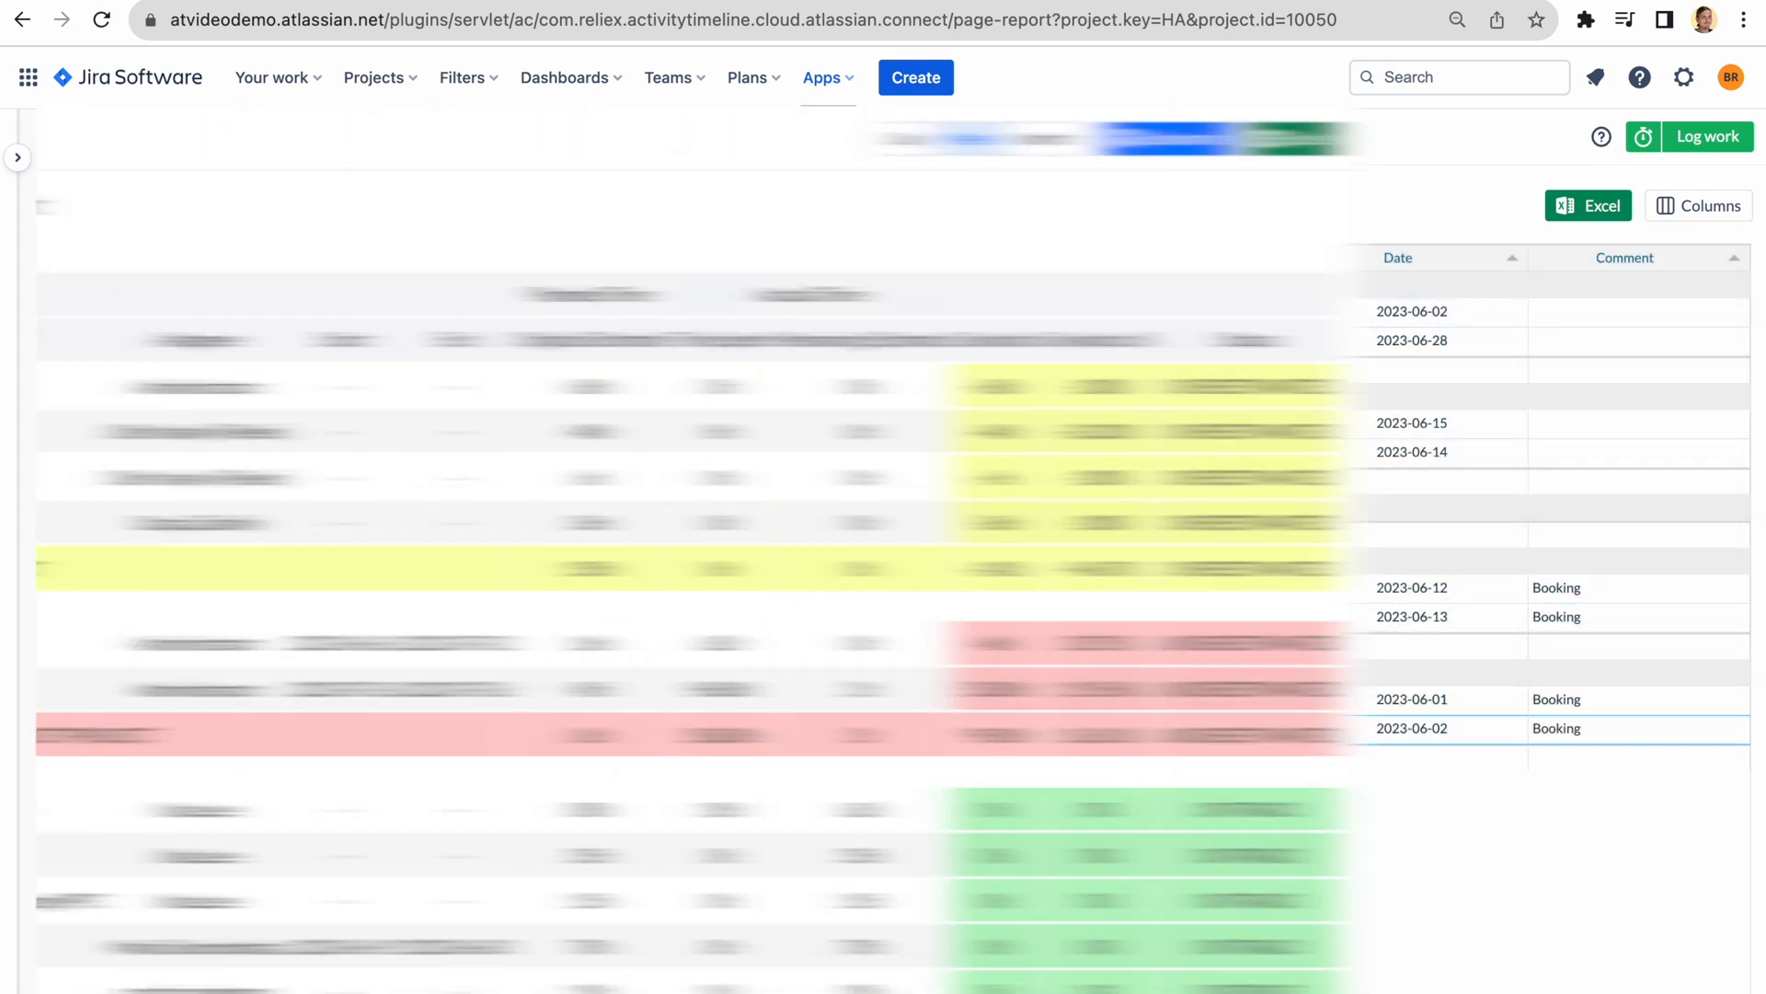